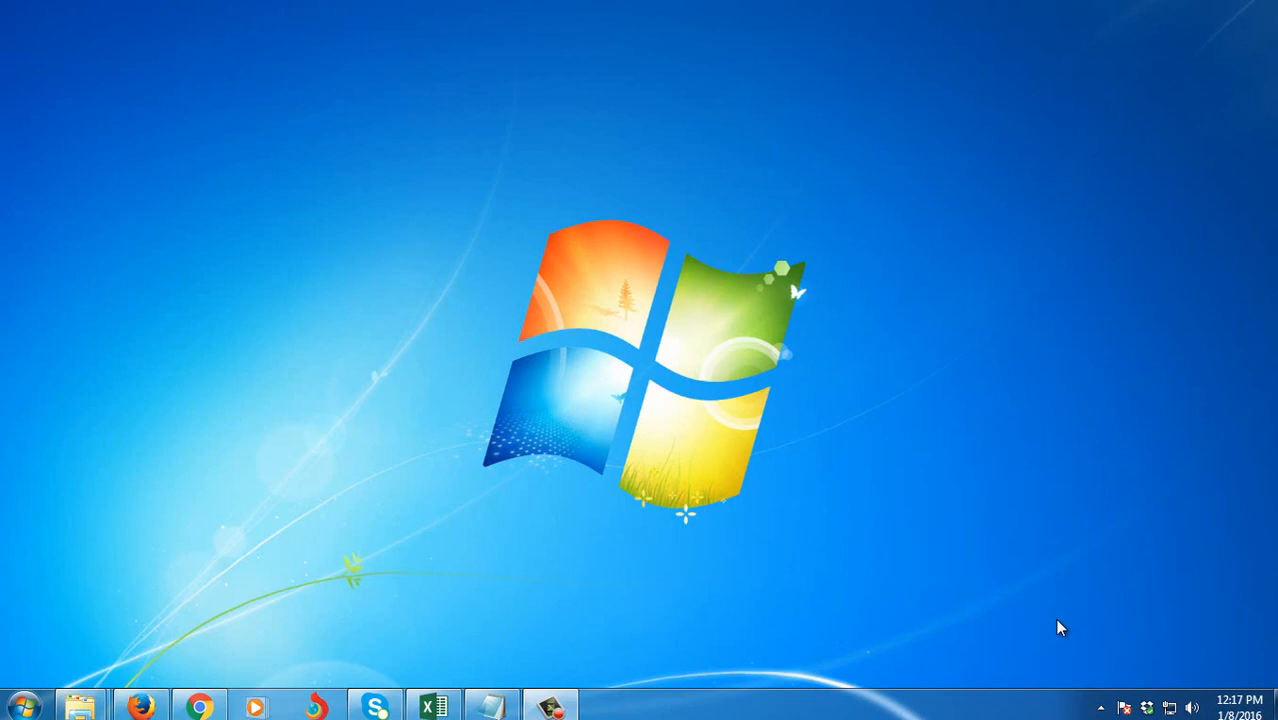
mouse_move(434, 231)
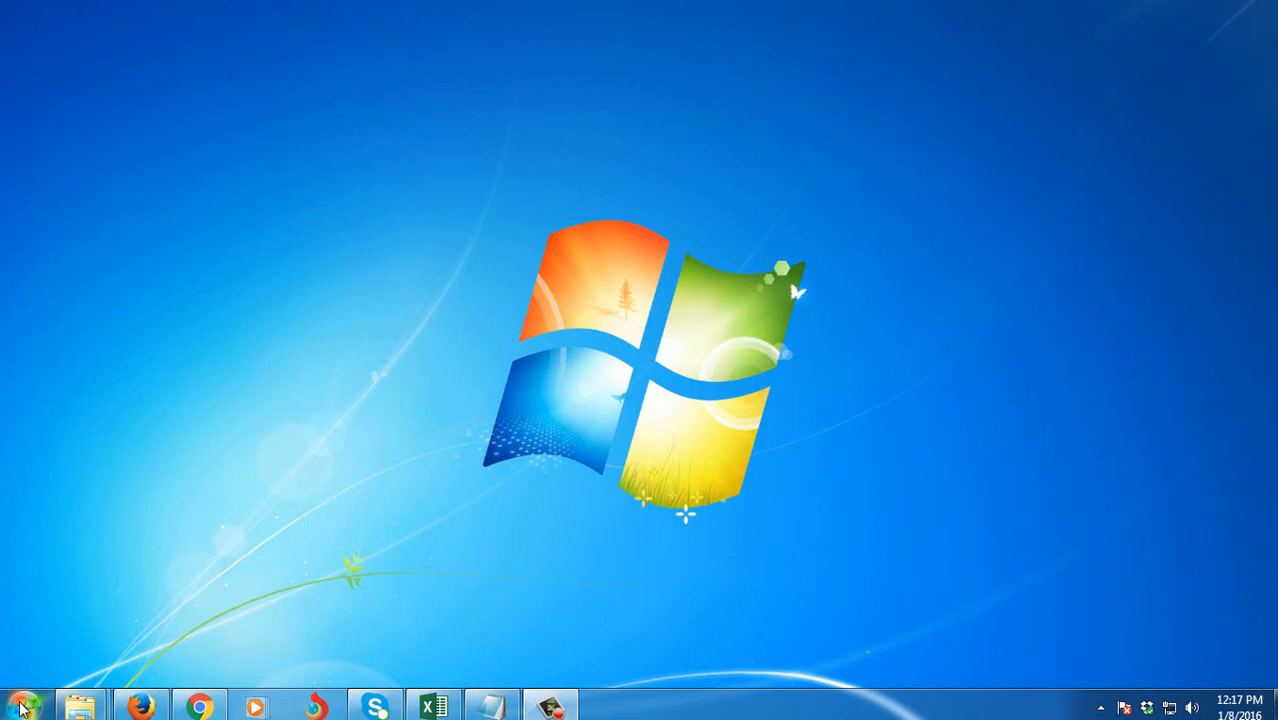
Bring up the Start menu listing Computer and Control Panel.
left_click(18, 705)
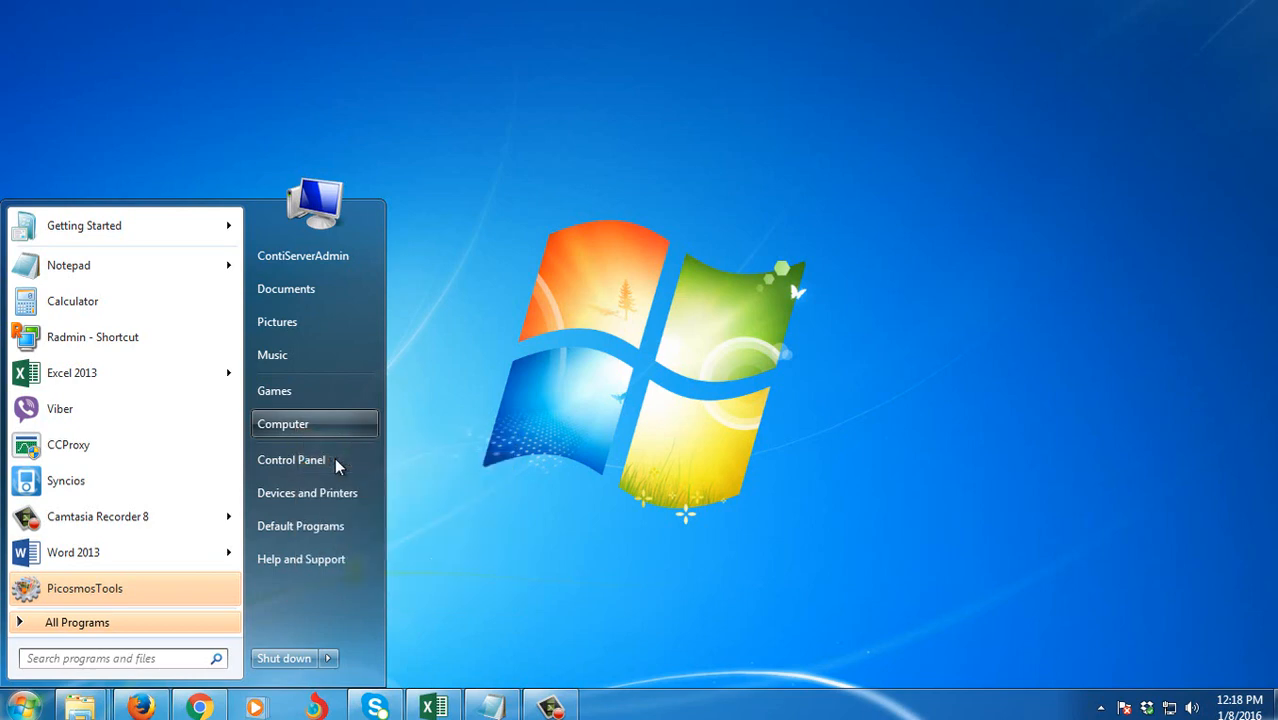
mouse_move(555, 476)
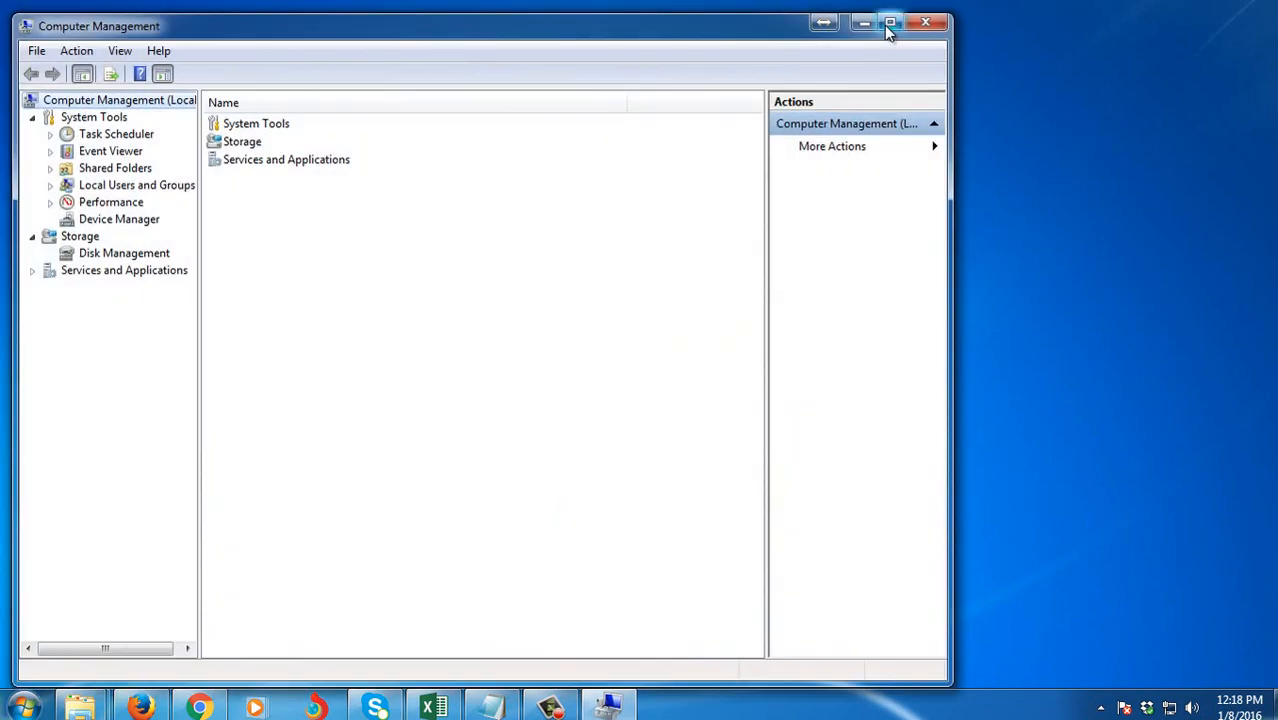
Maximize the console and show Disk Management with Disk 0's 465.76 GB unallocated space.
left_click(890, 22)
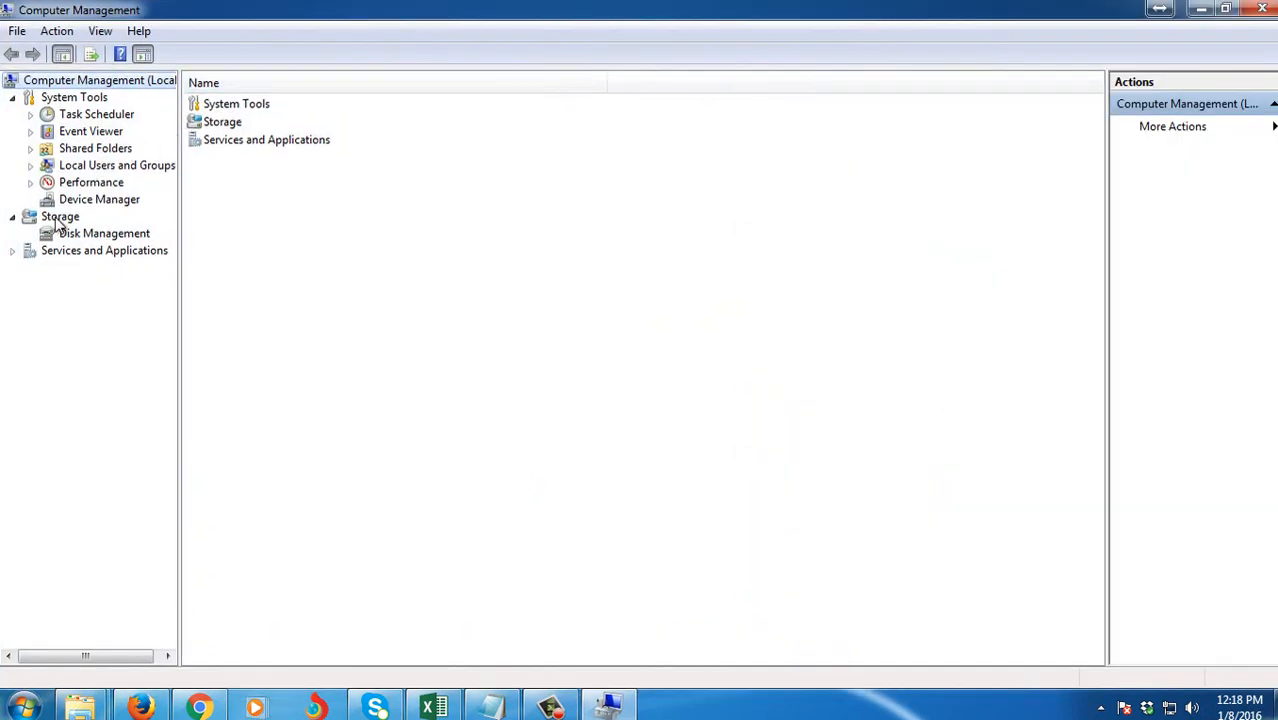
left_click(104, 233)
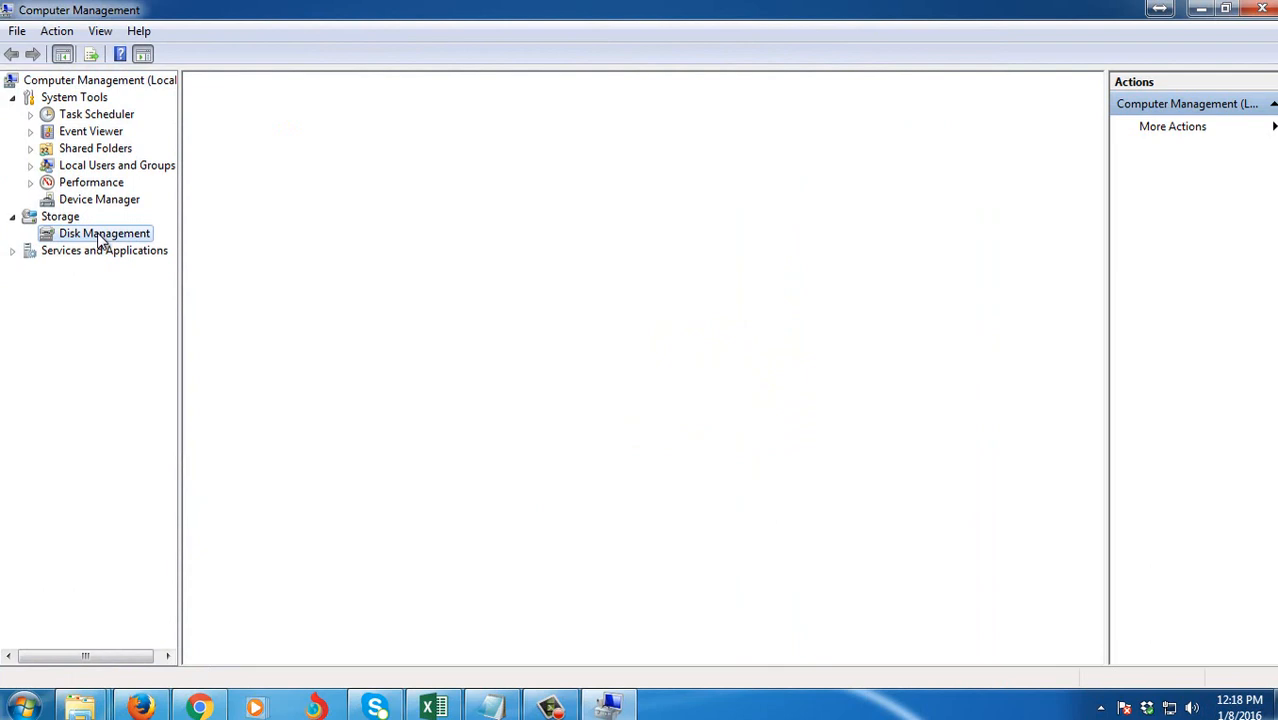
left_click(104, 233)
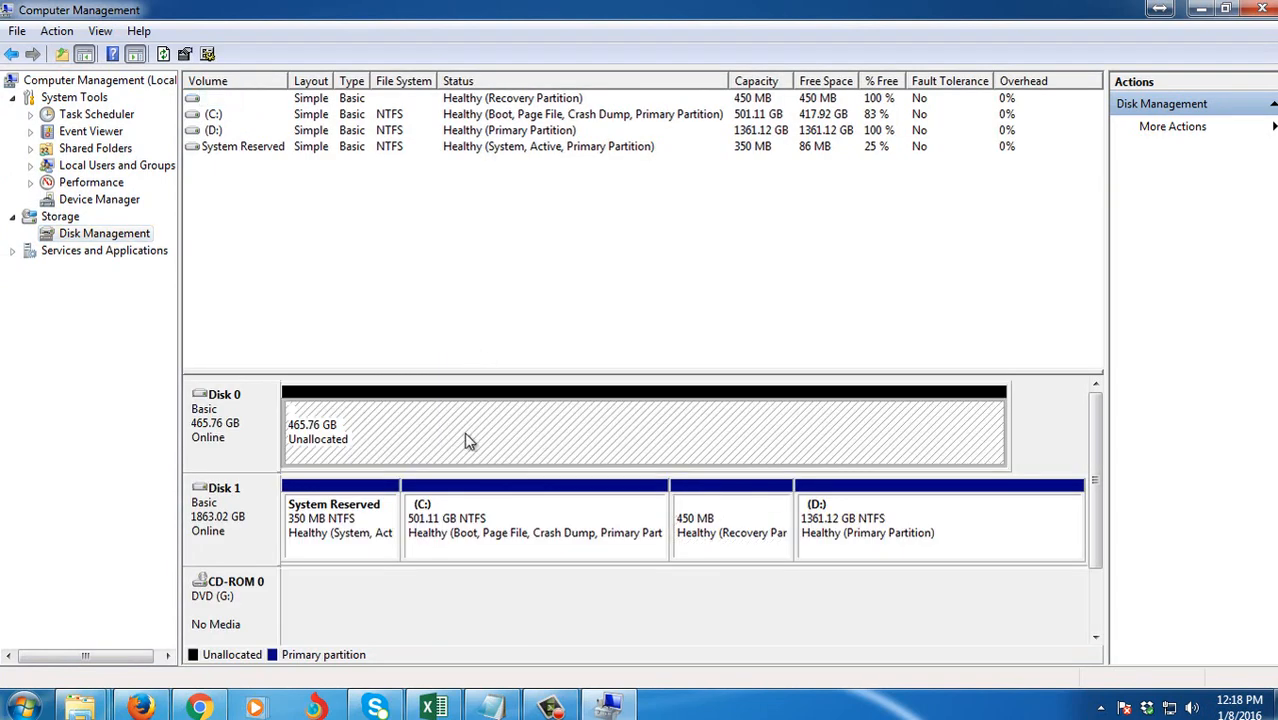
mouse_move(530, 434)
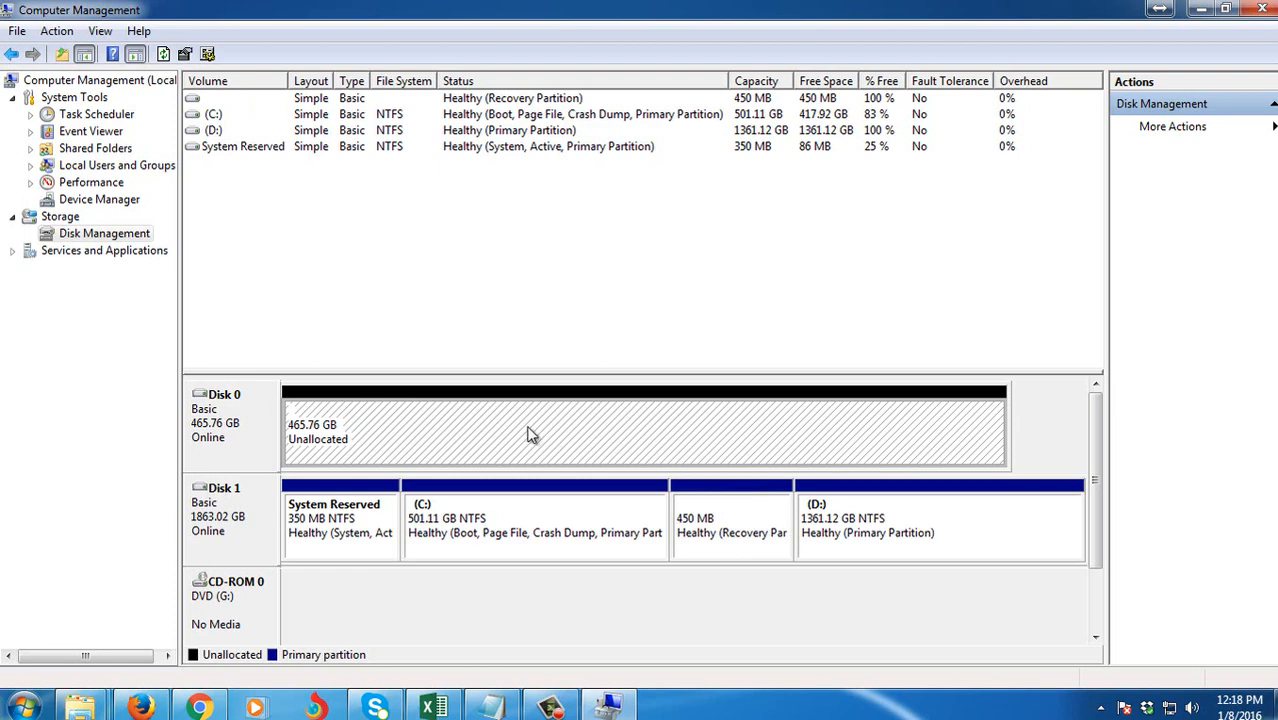
mouse_move(500, 440)
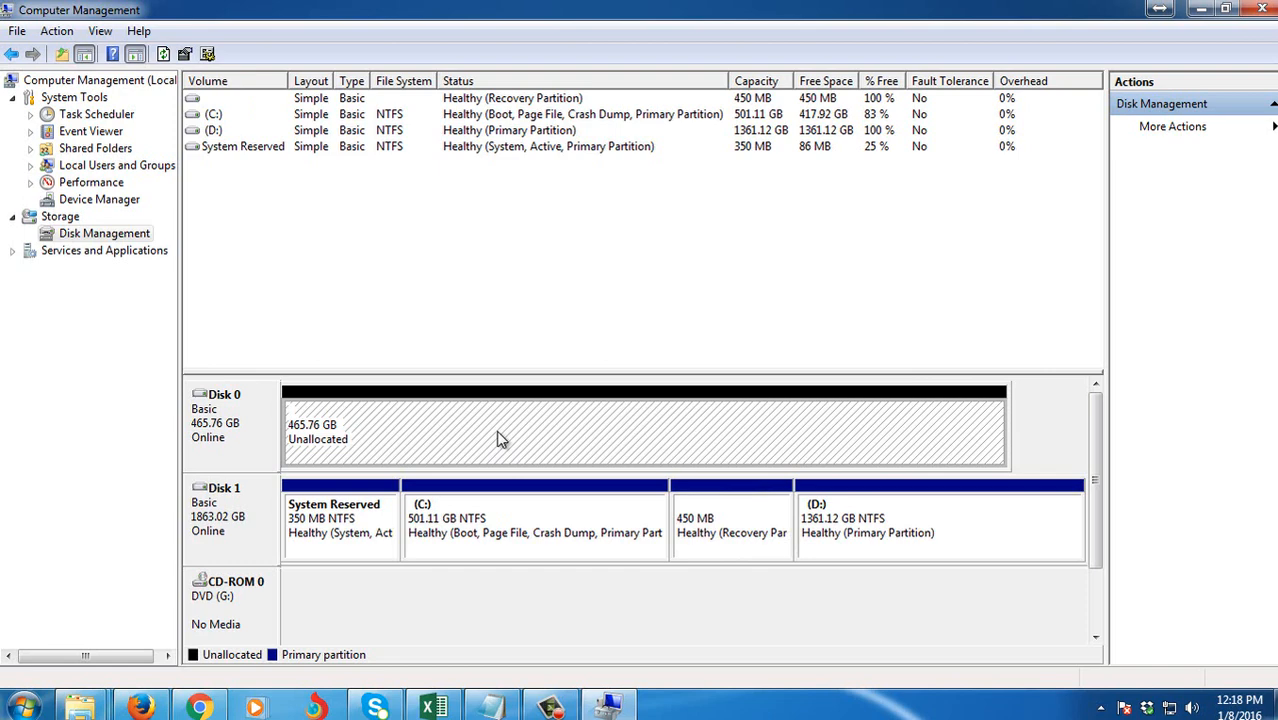
mouse_move(519, 431)
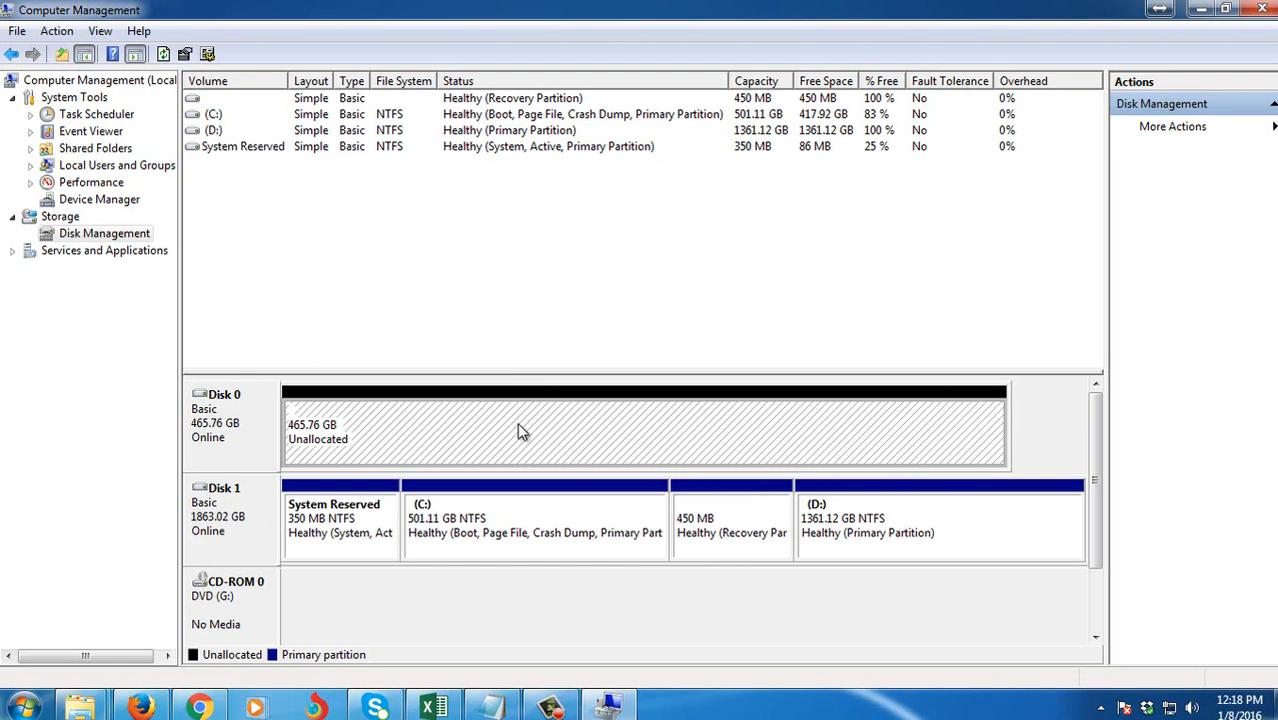
Start the New Simple Volume wizard on Disk 0, keeping the full 476937 MB size and drive letter E.
right_click(520, 430)
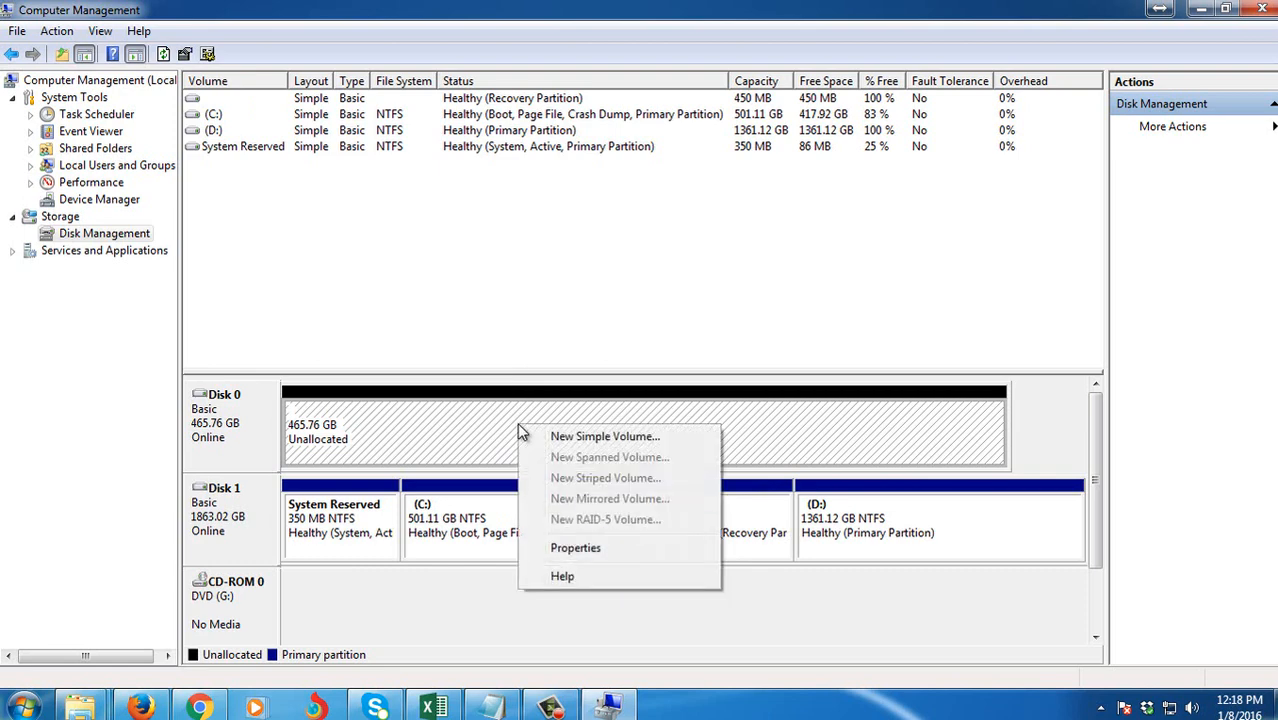
left_click(604, 436)
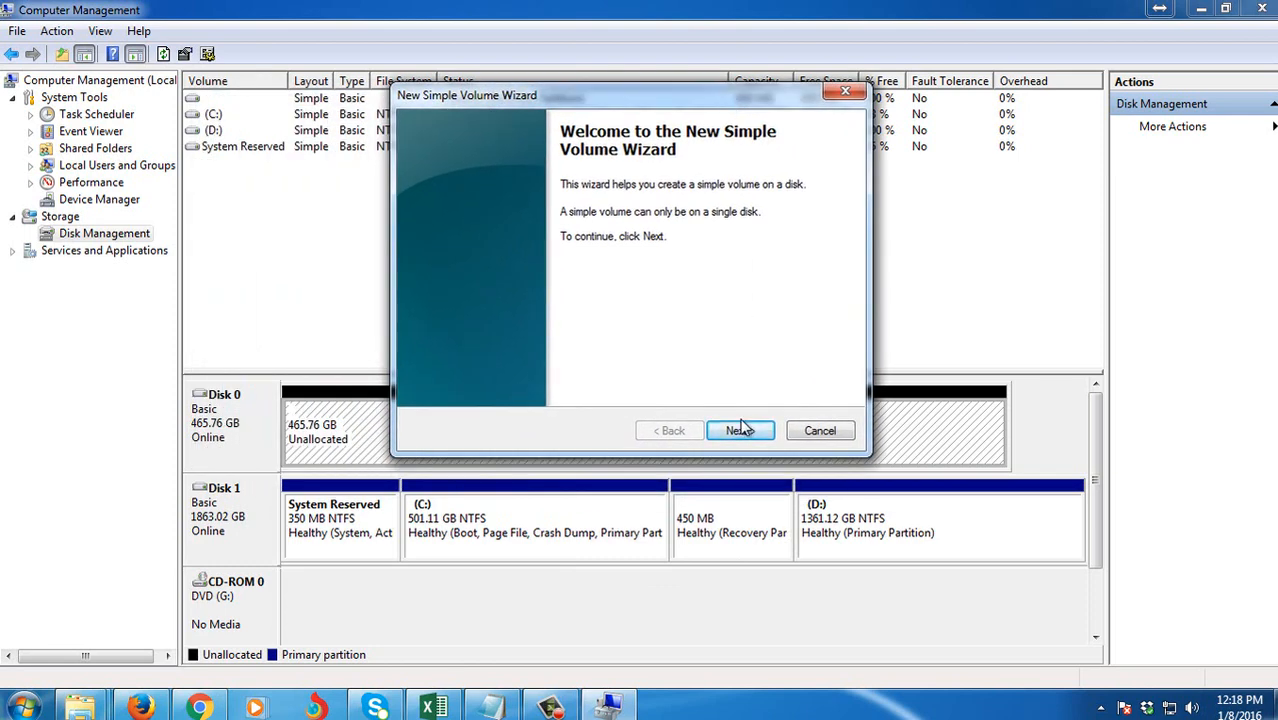
left_click(740, 430)
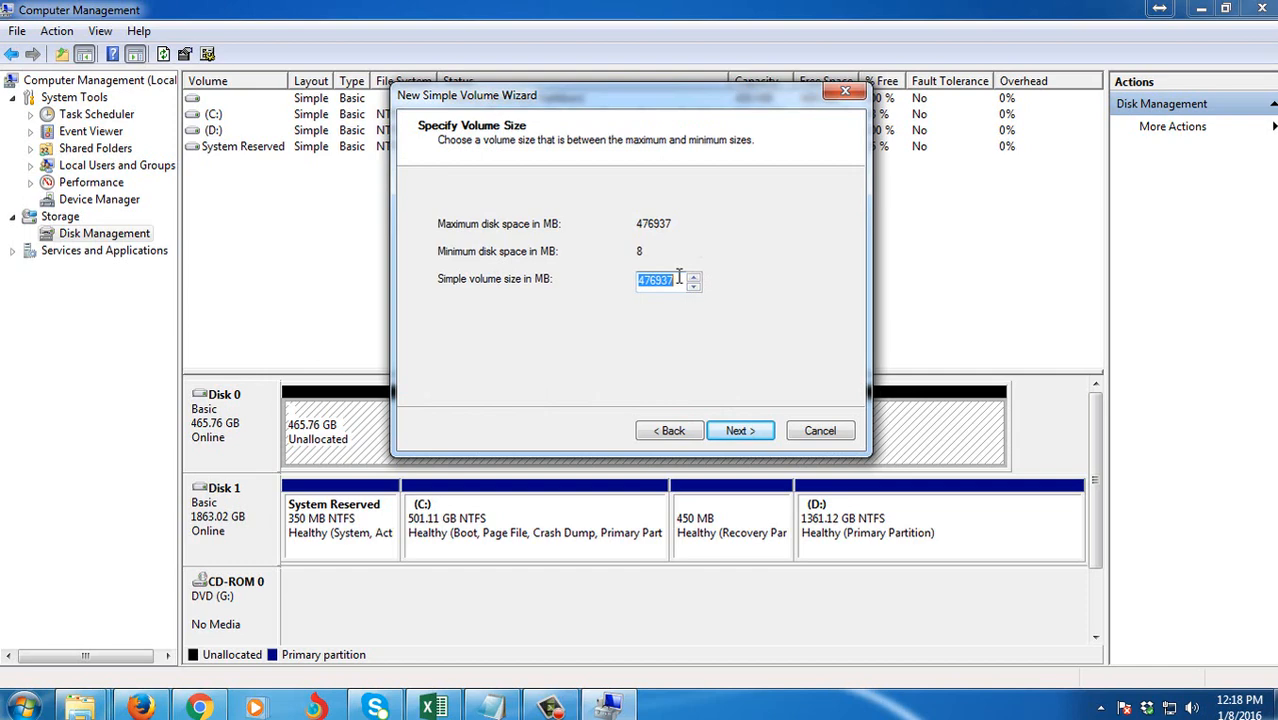
mouse_move(620, 245)
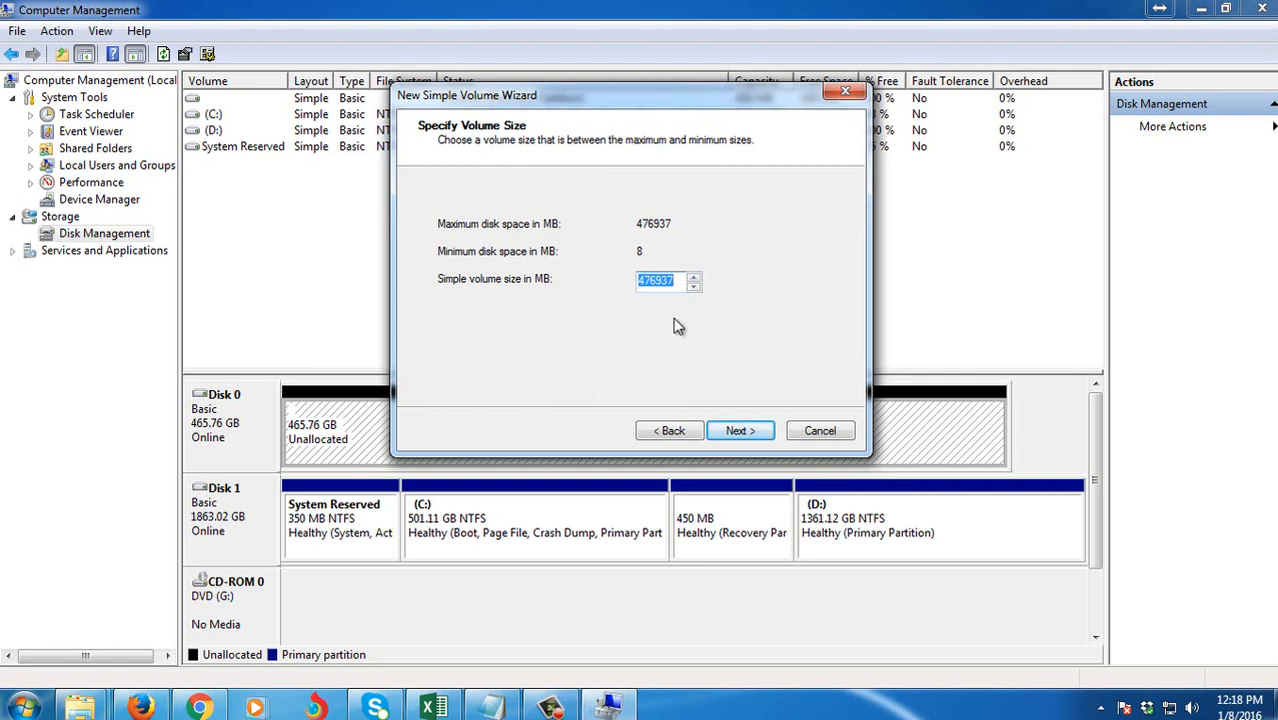
mouse_move(724, 370)
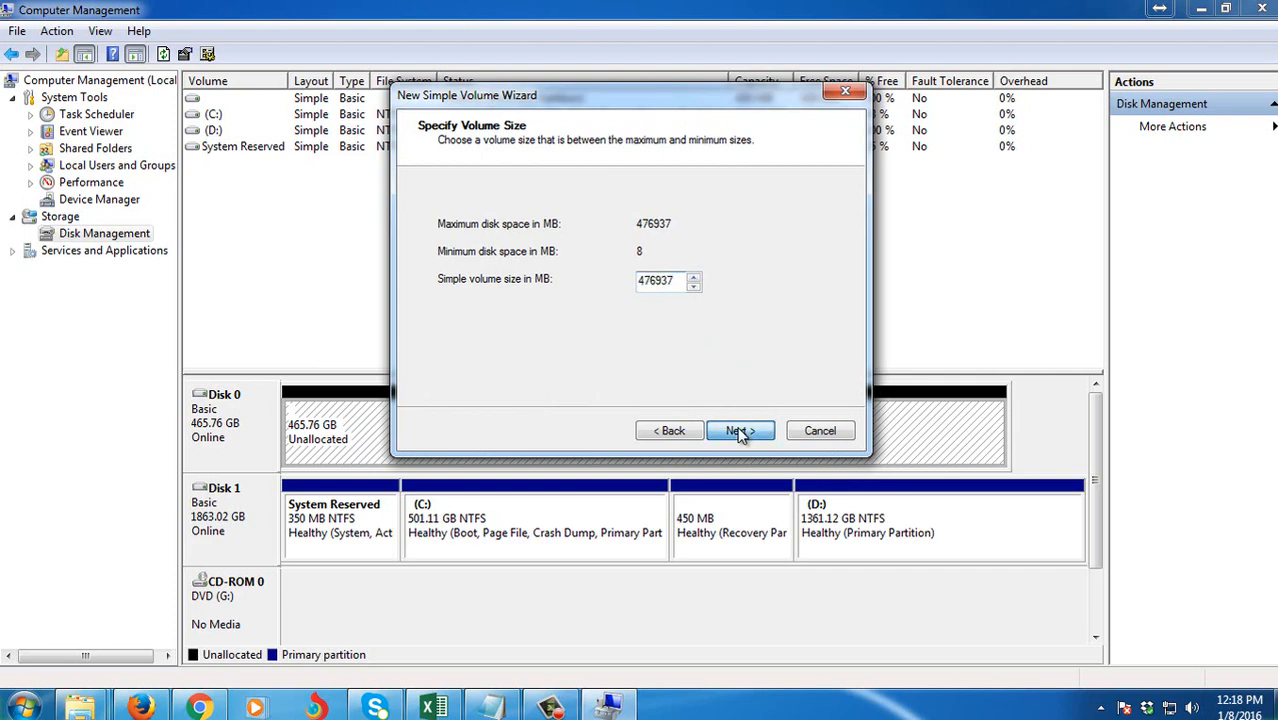
left_click(736, 430)
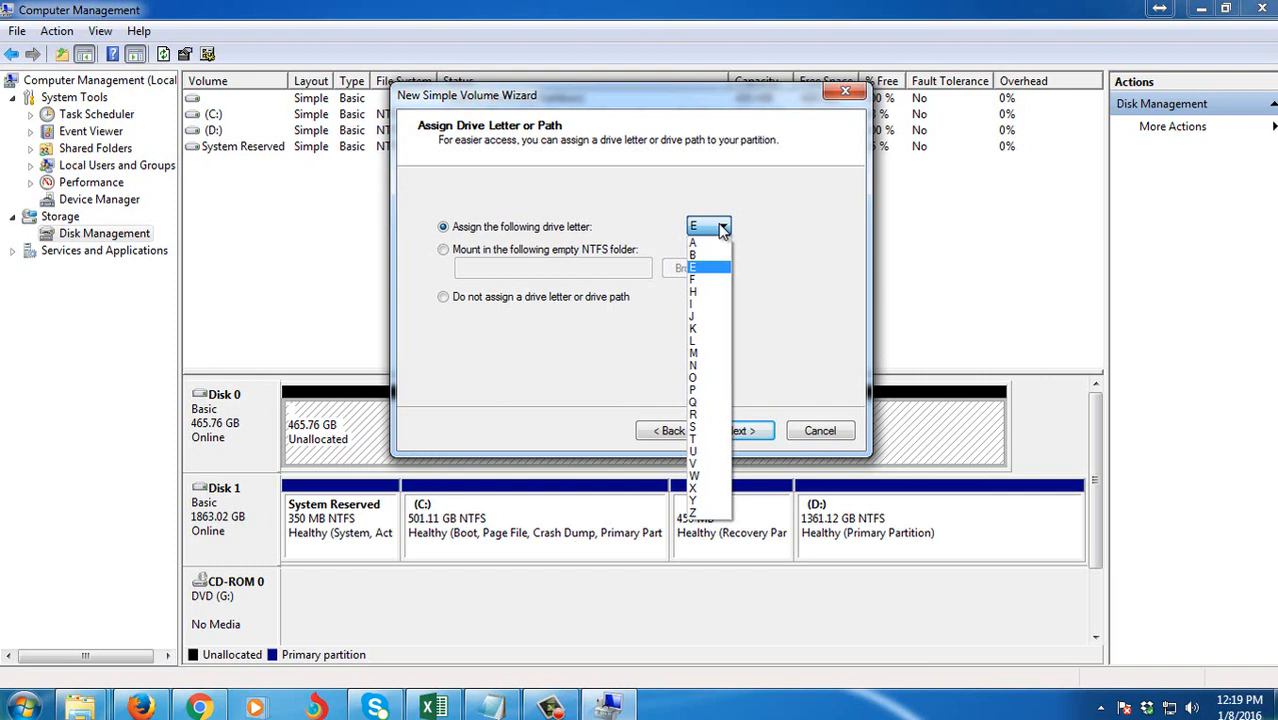
mouse_move(718, 283)
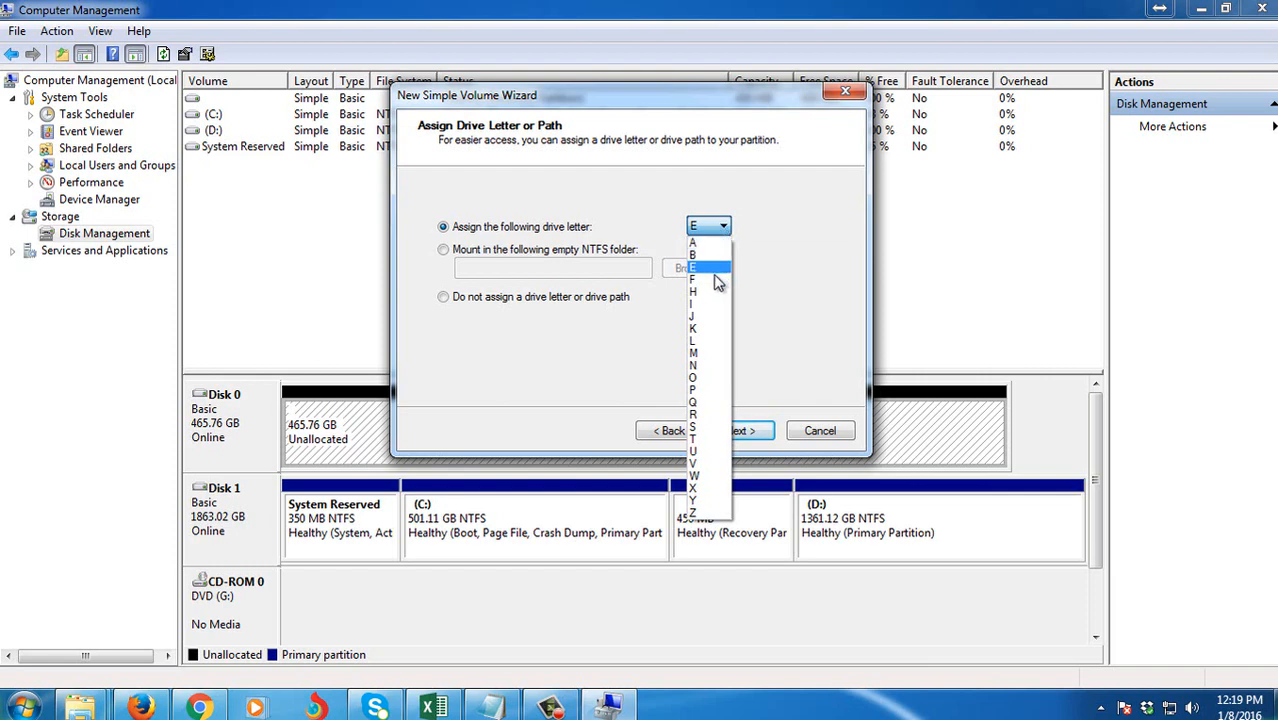
mouse_move(710, 272)
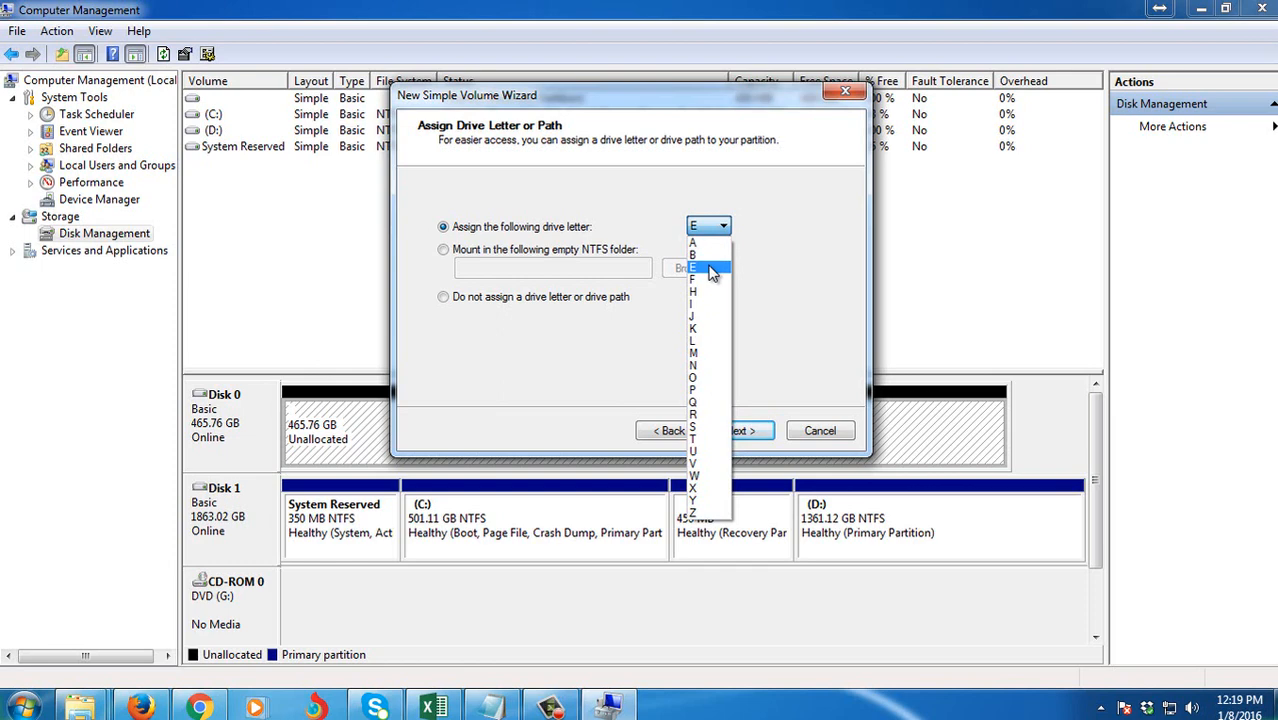
left_click(692, 267)
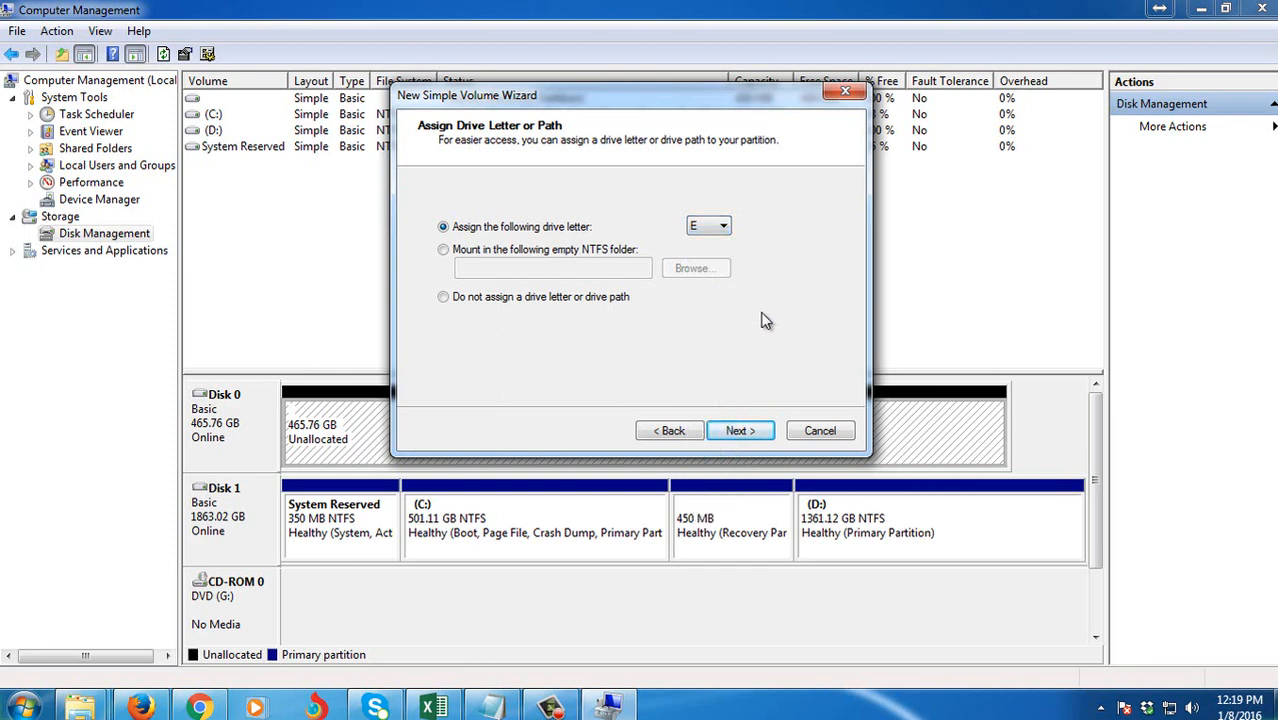
Keep drive letter E and quick-format as NTFS with volume label 'New Hard Drive'.
left_click(740, 430)
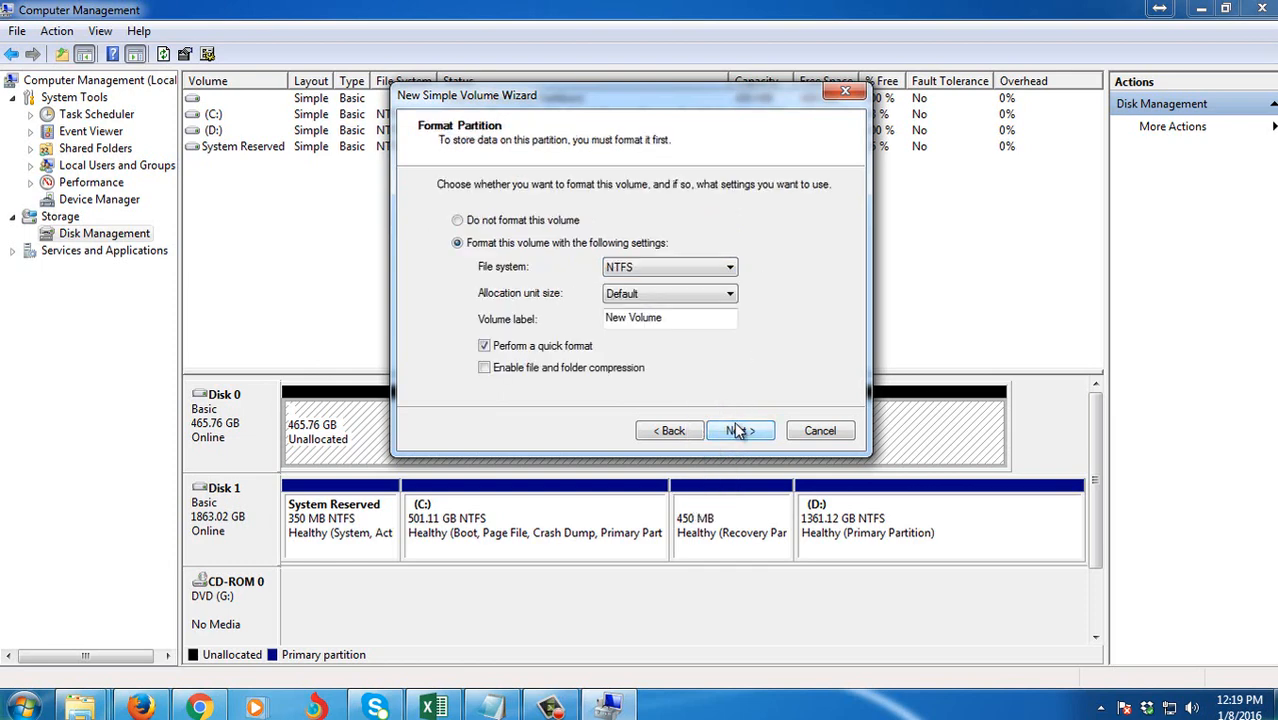
mouse_move(725, 243)
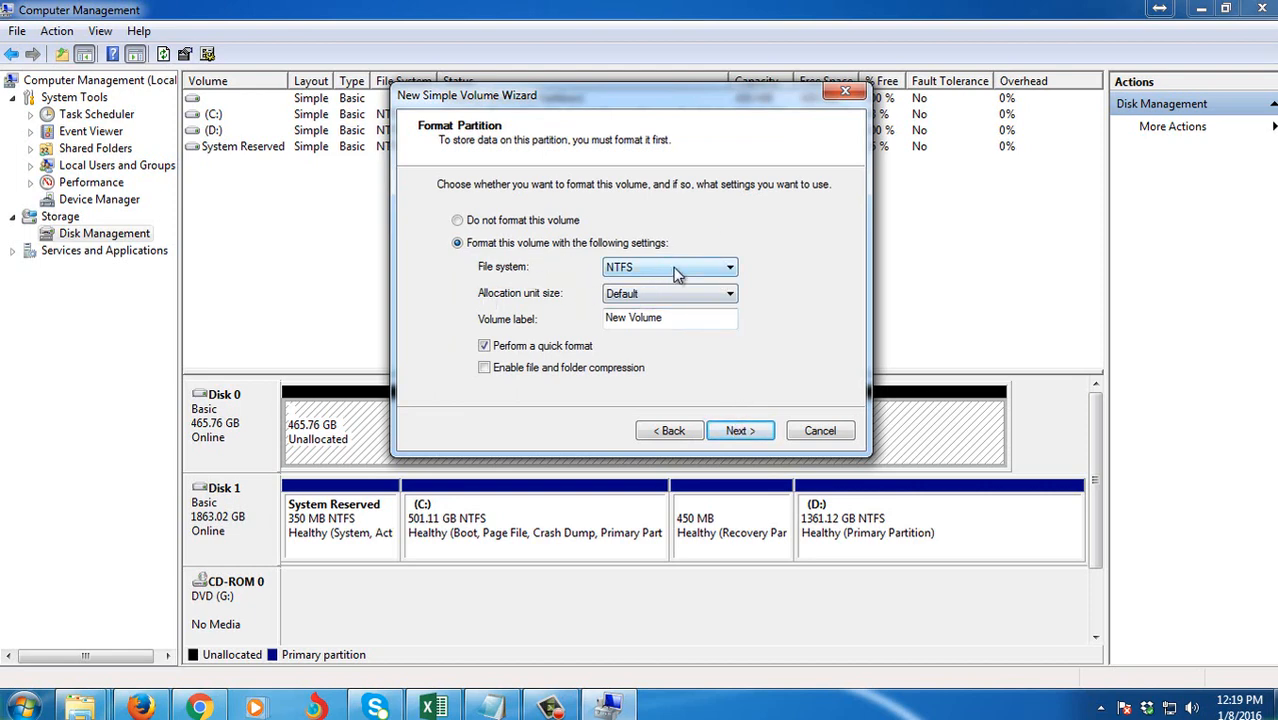
mouse_move(665, 273)
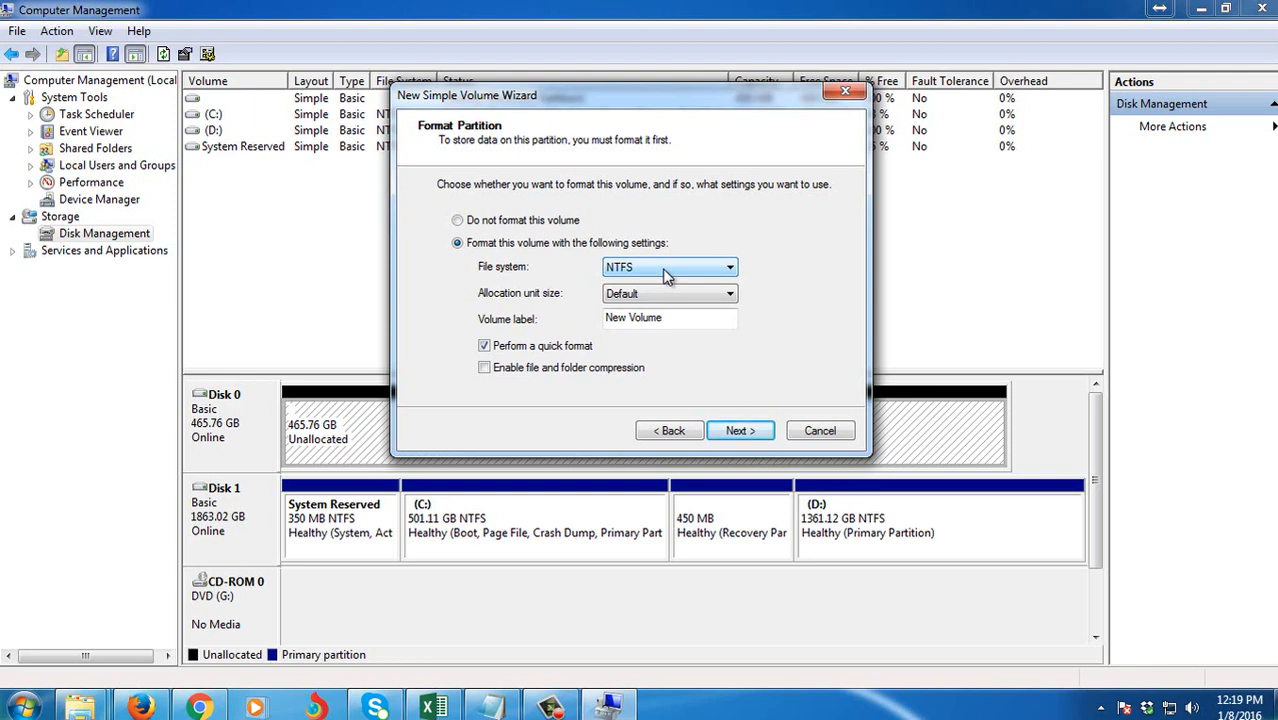
mouse_move(514, 362)
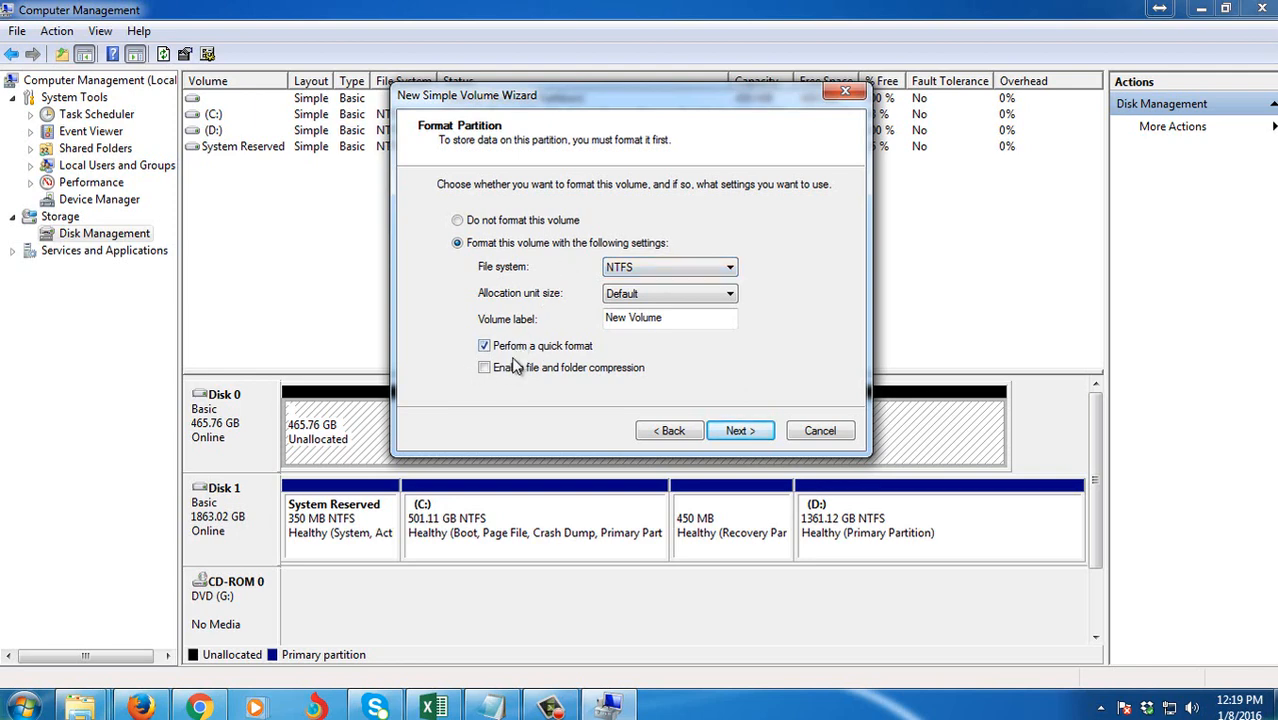
mouse_move(693, 291)
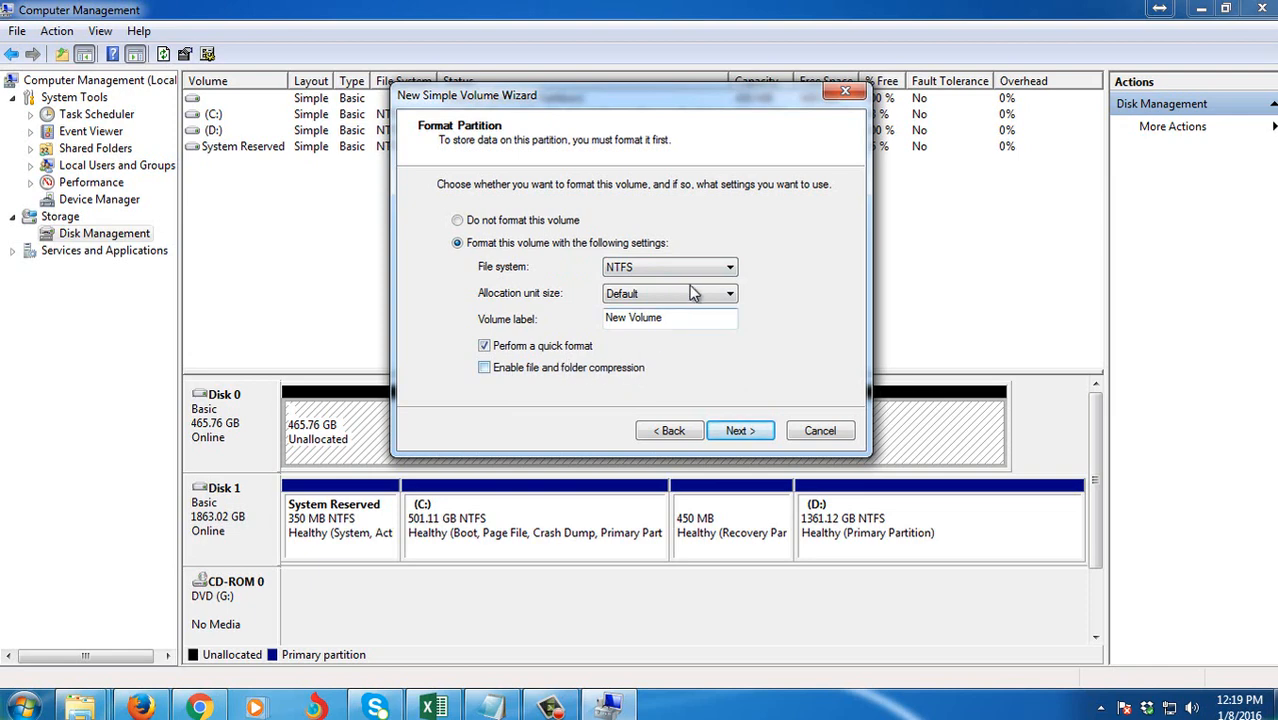
mouse_move(690, 356)
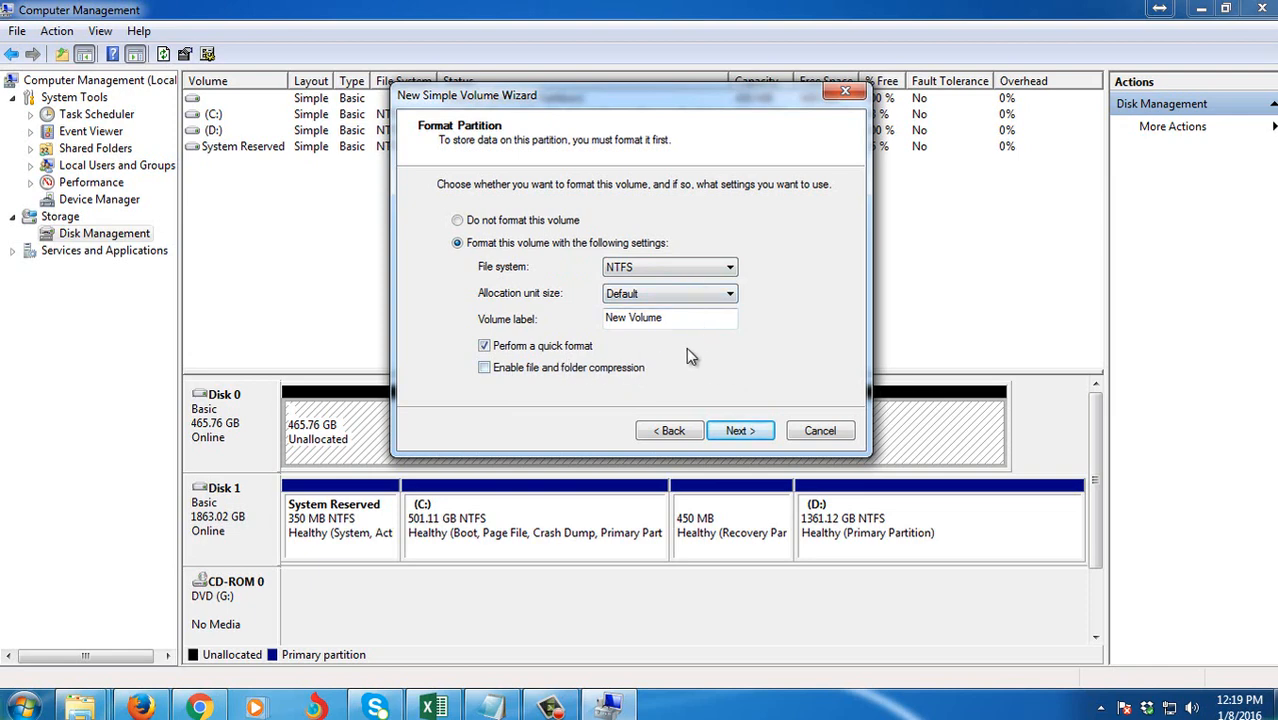
triple_click(670, 317)
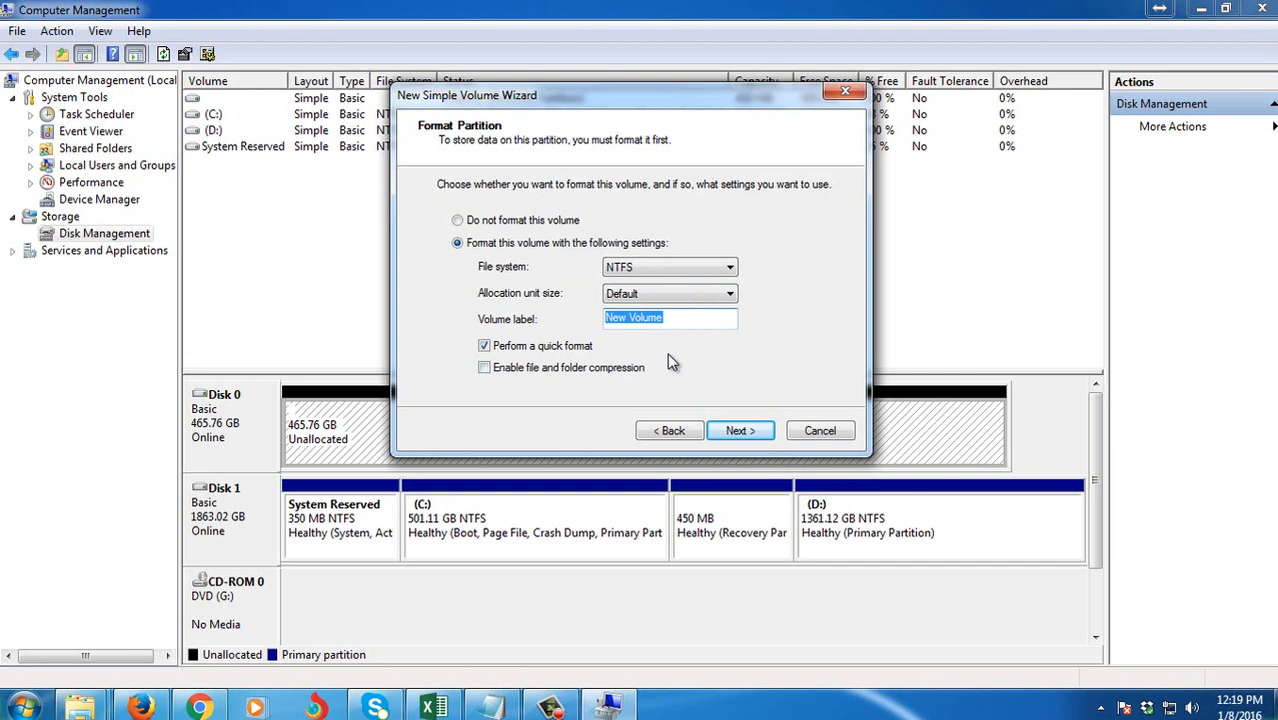
type("New")
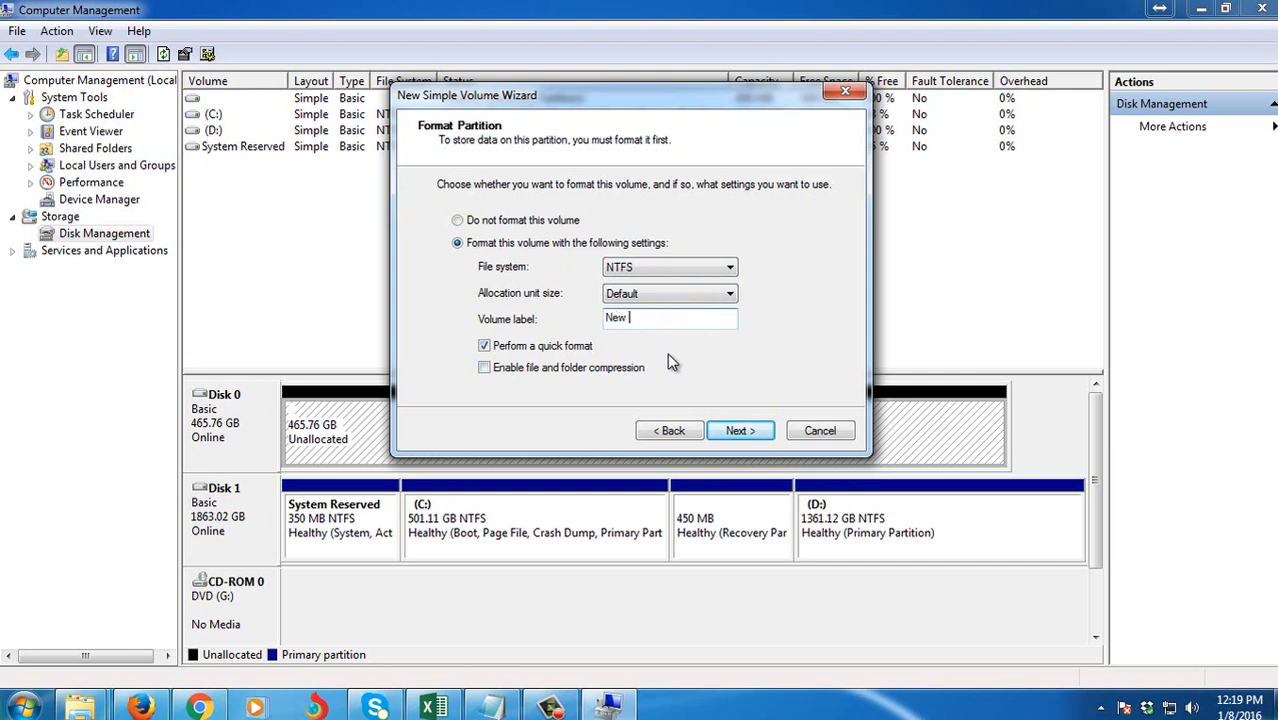
type("Hard Di")
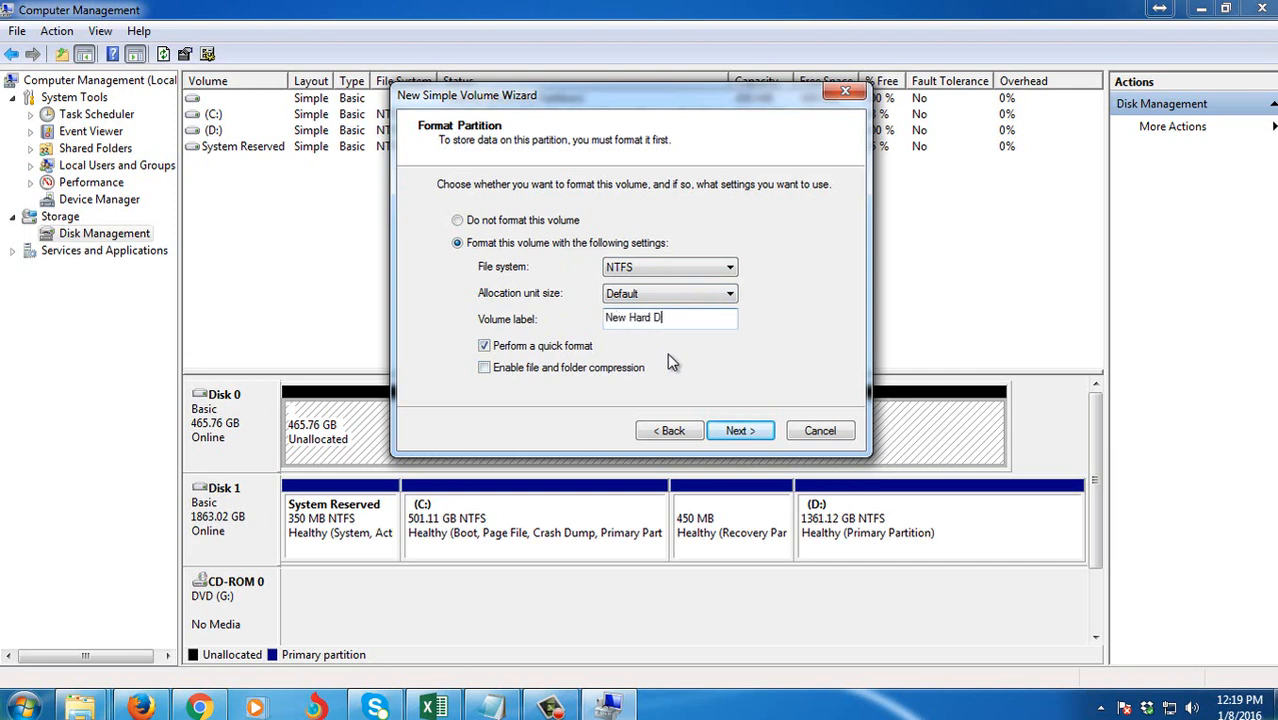
type("ve")
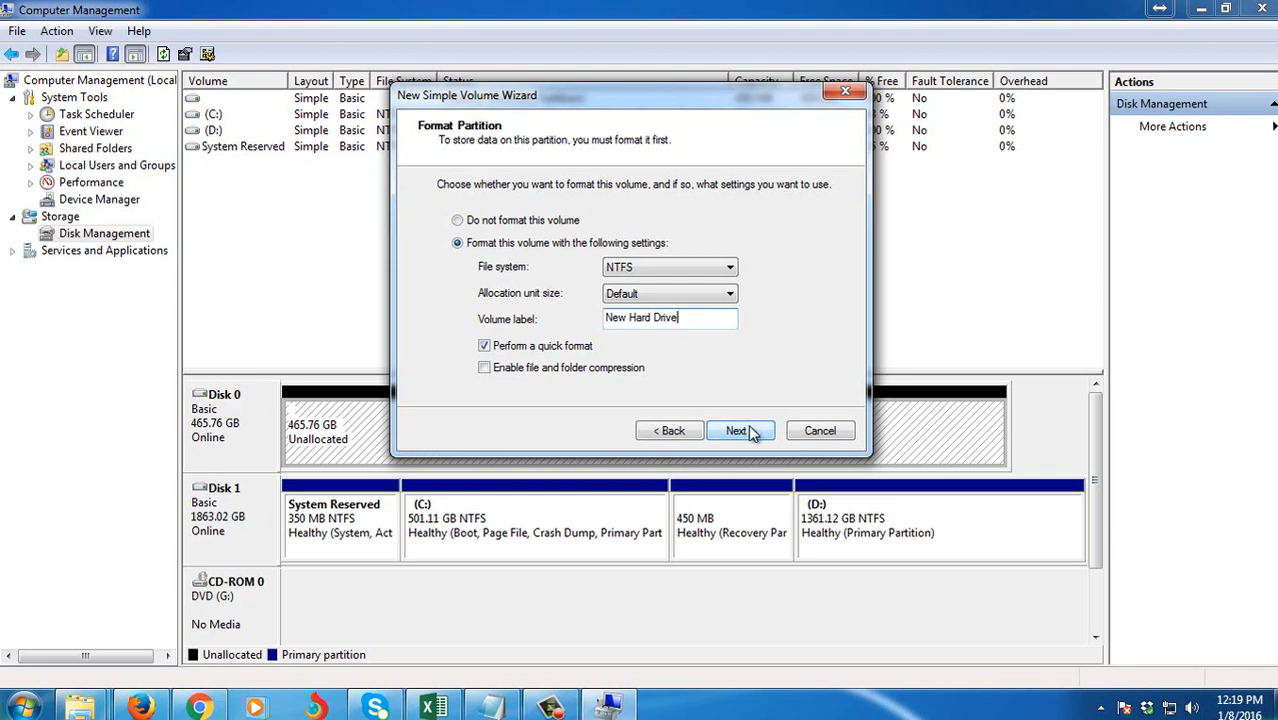
left_click(740, 430)
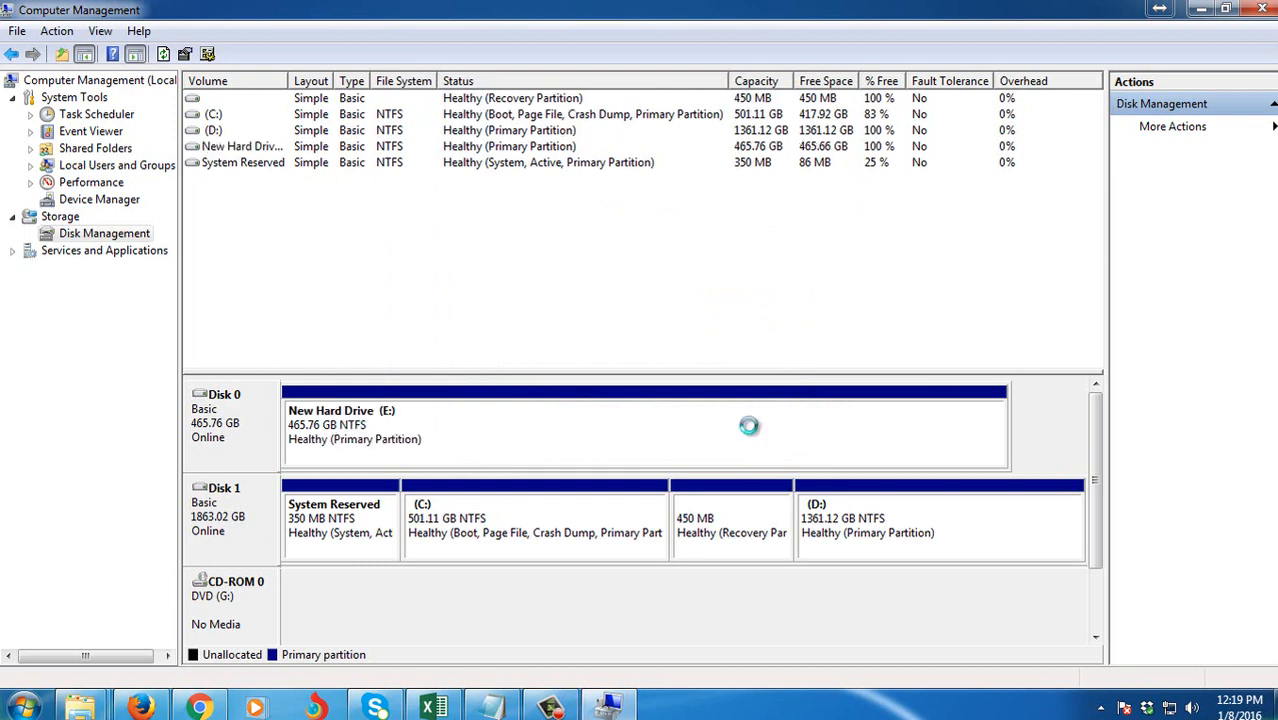
mouse_move(752, 429)
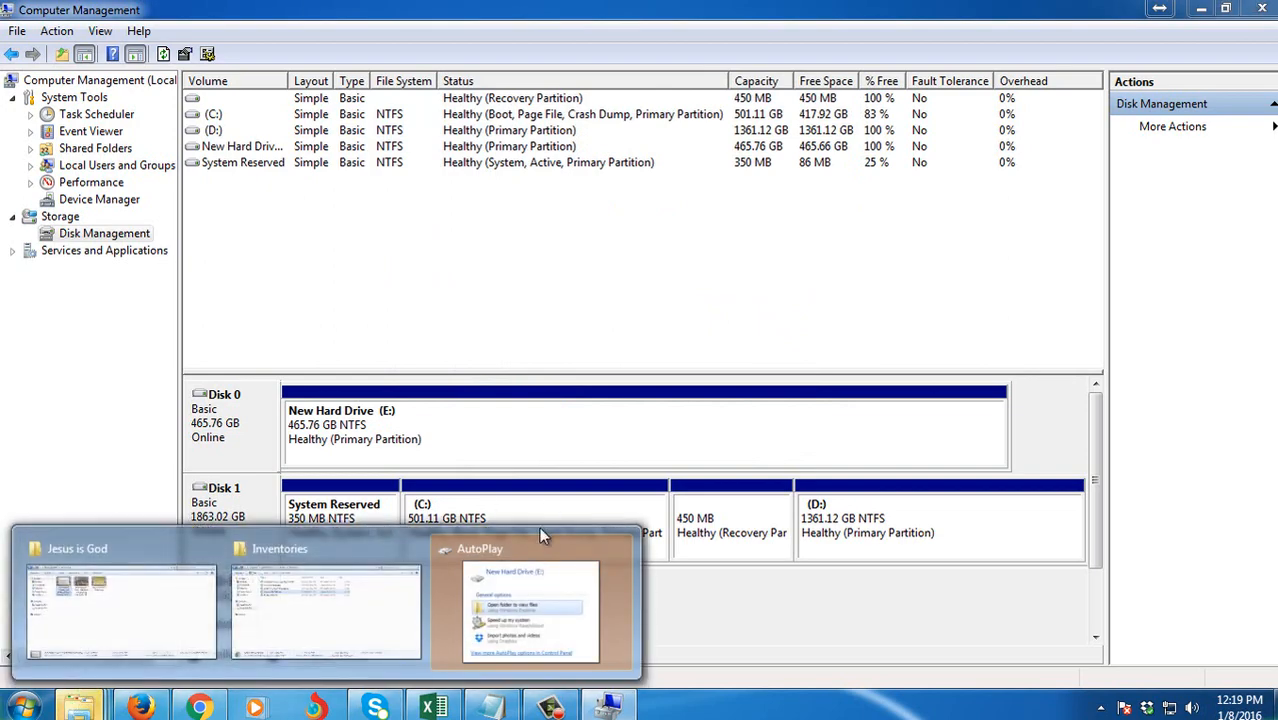
Dismiss the AutoPlay prompt for the new E: drive.
left_click(530, 610)
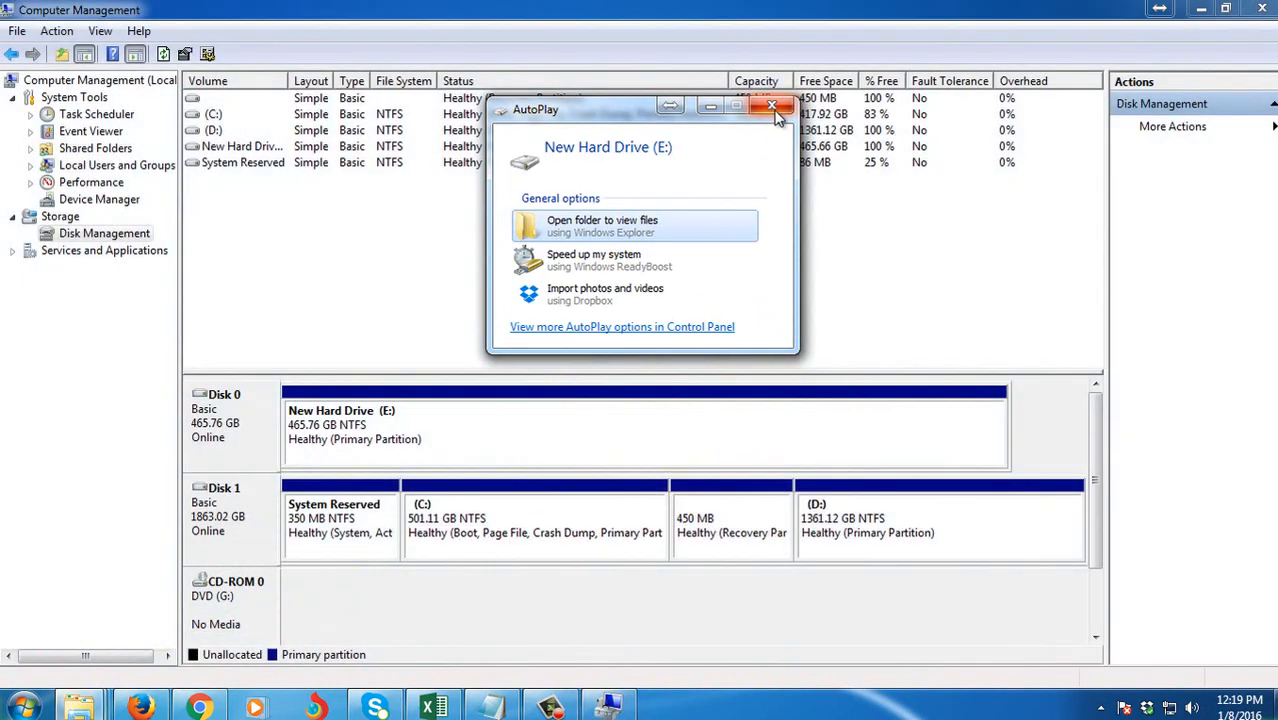
left_click(771, 106)
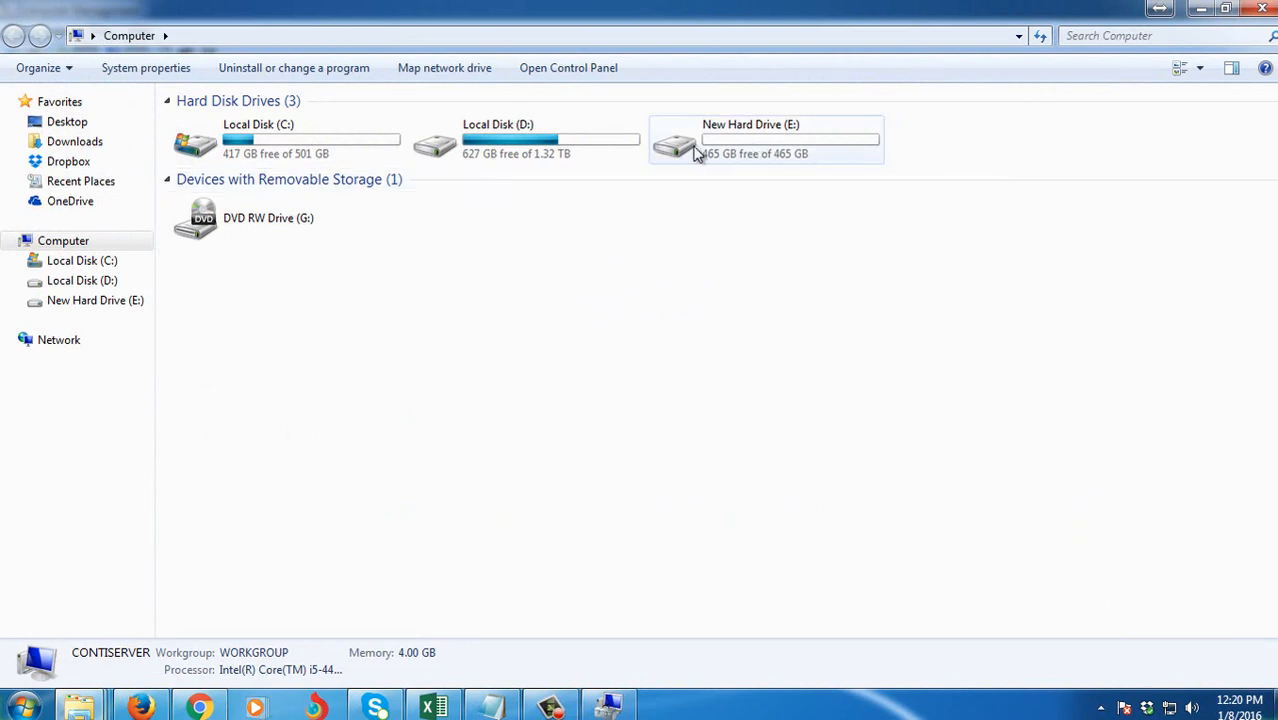
mouse_move(728, 152)
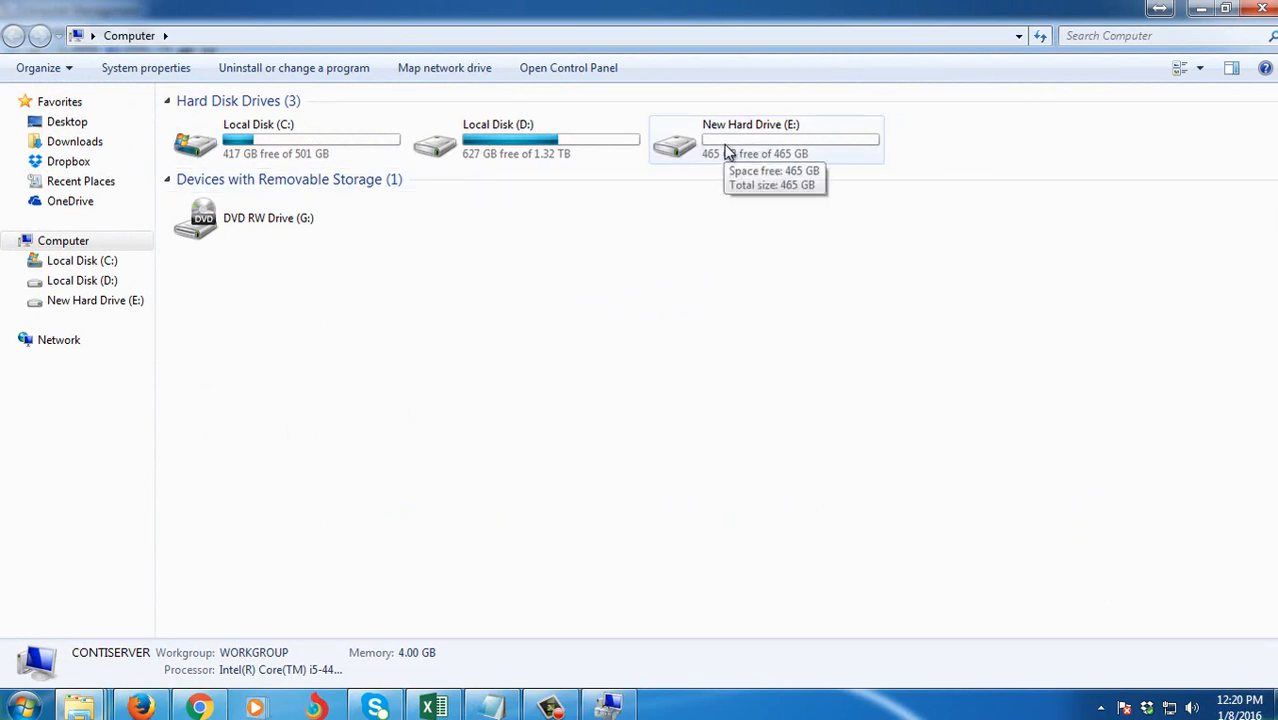
Open New Hard Drive (E:) in Windows Explorer to view its NTFS, 465 GB details.
double_click(765, 140)
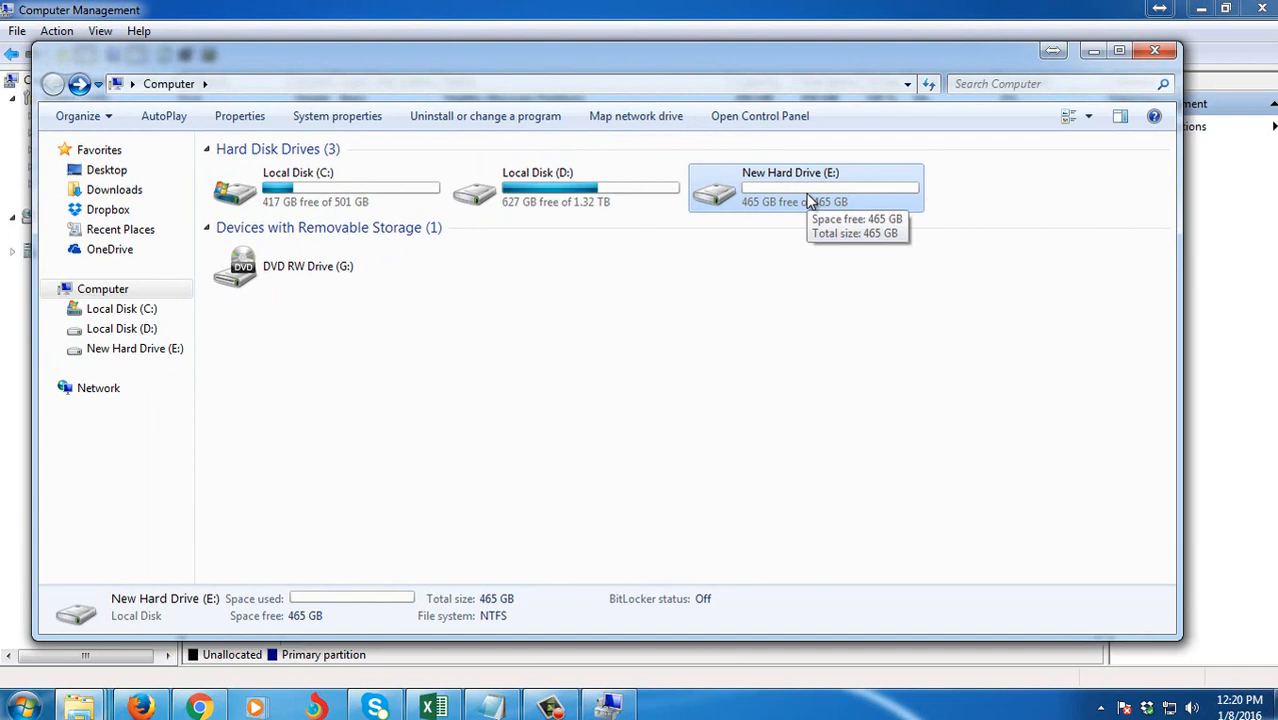
mouse_move(868, 220)
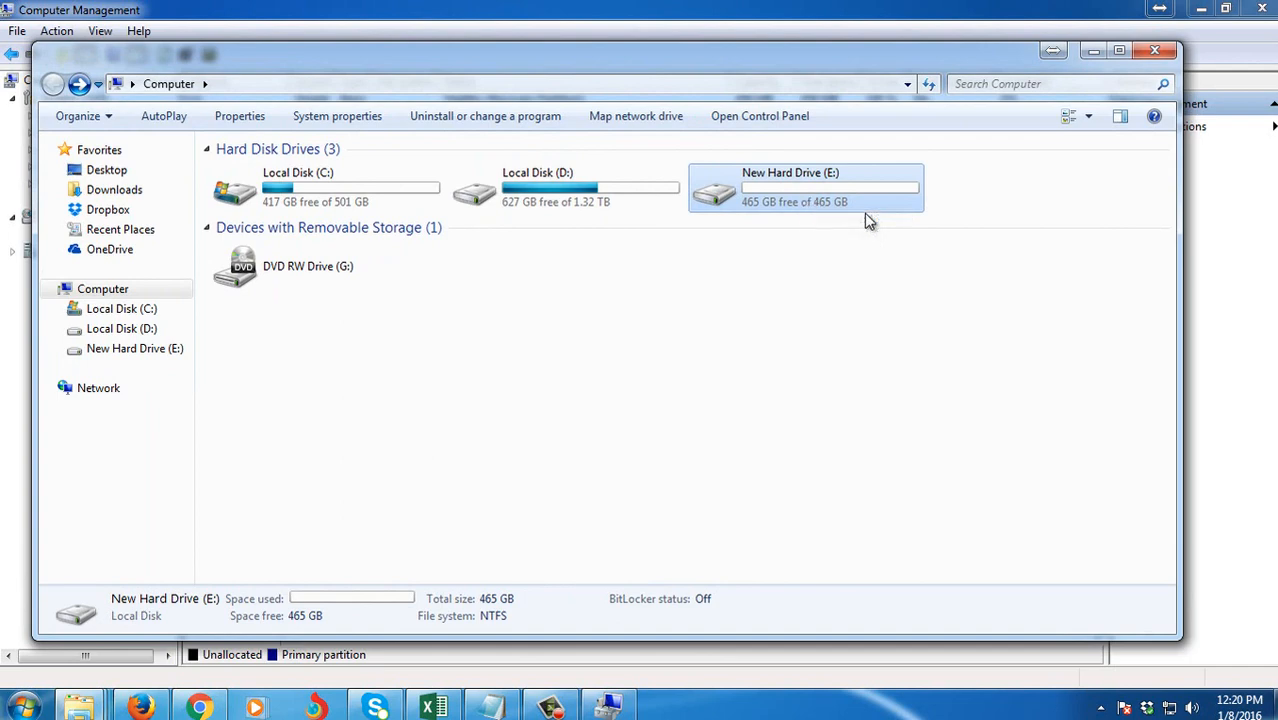